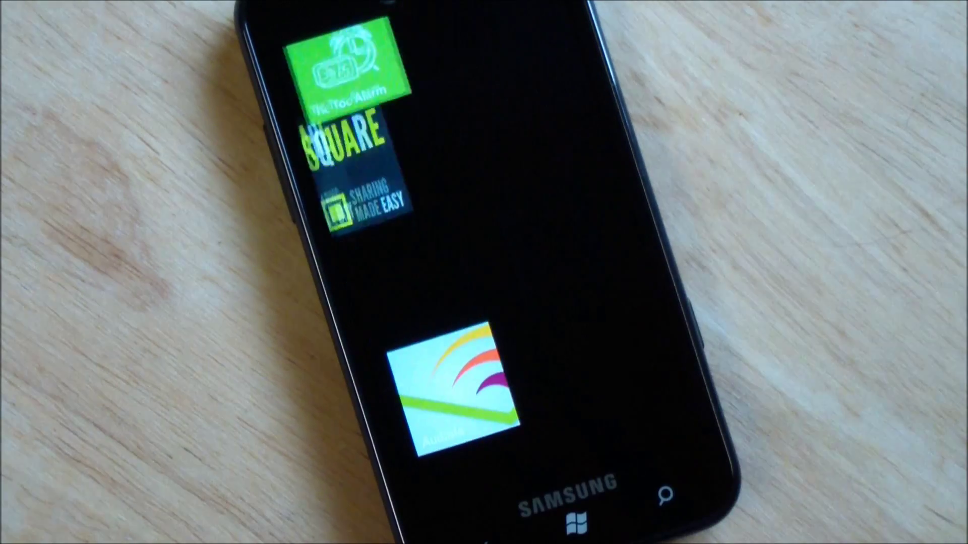
# Step: Launch Audible from its Start screen tile, landing on My Library with recent titles
pyautogui.click(453, 387)
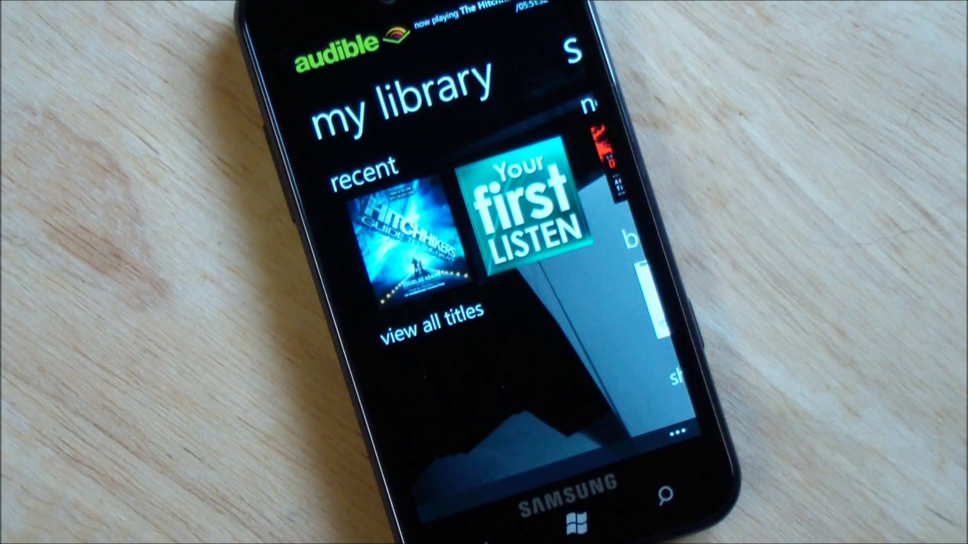
pyautogui.hscroll(-3)
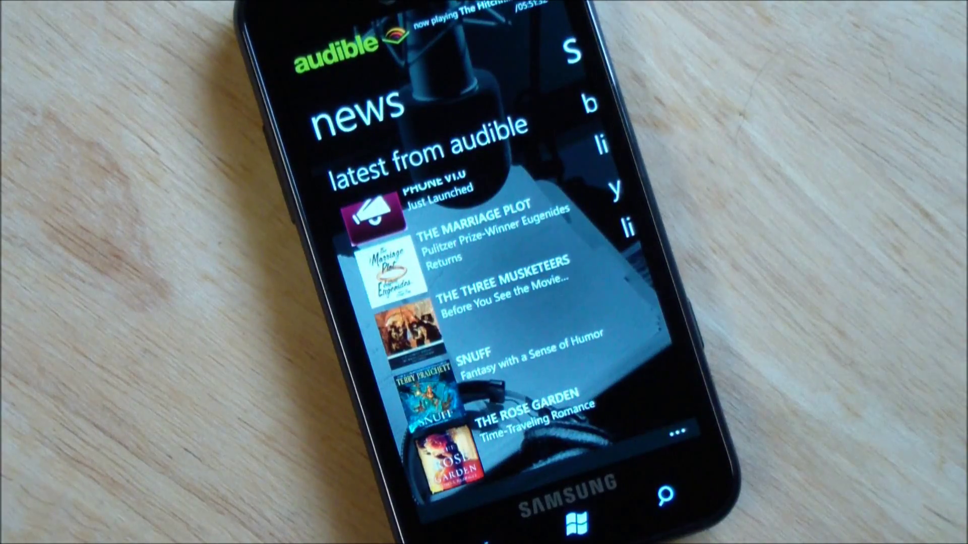
# Step: Scroll through the News pane's 'latest from audible' stories
pyautogui.scroll(-3)
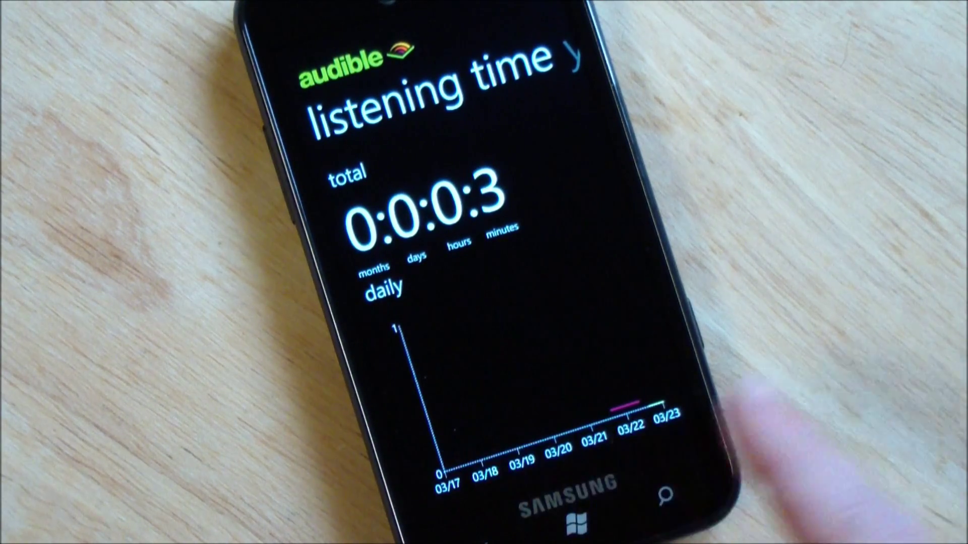
# Step: Swipe over to the Listening Time pane with the three-minute total and daily chart
pyautogui.hscroll(-3)
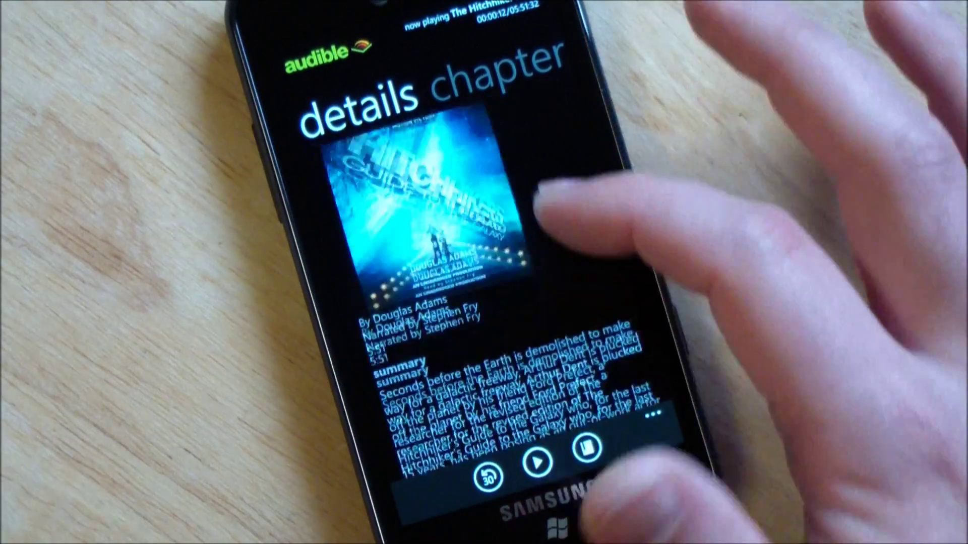
# Step: Scroll the Details page of The Hitchhiker's Guide to read its summary
pyautogui.scroll(-3)
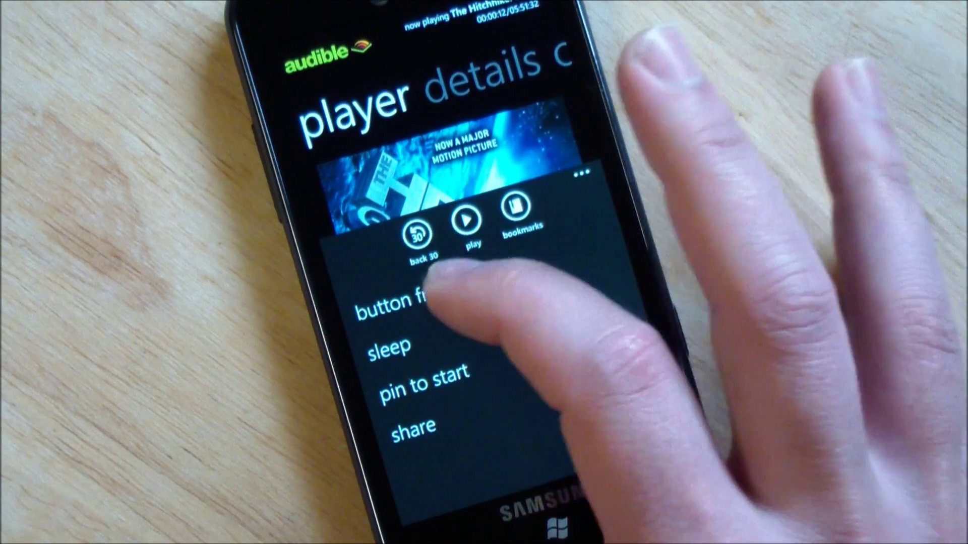
# Step: Enable button-free mode and start playing The Hitchhiker's Guide with gestures
pyautogui.click(395, 312)
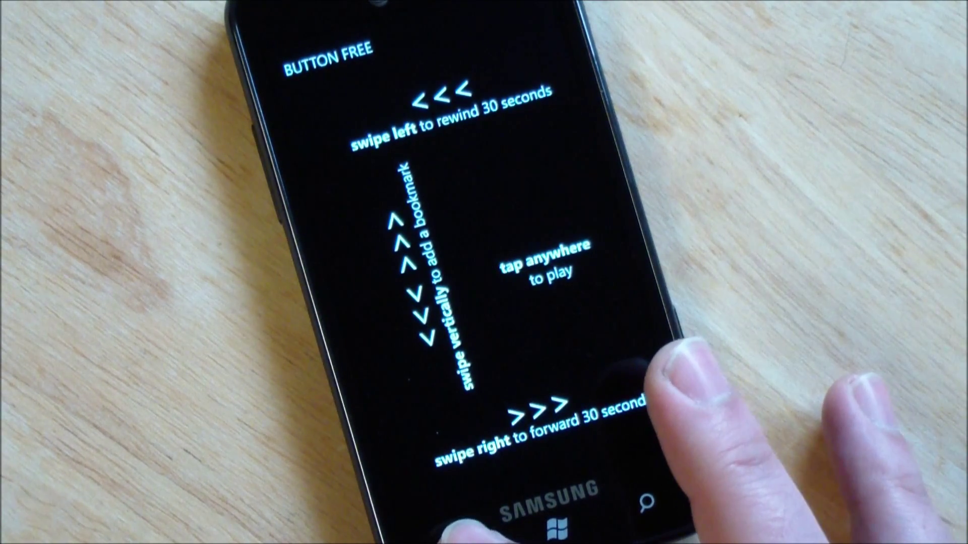
pyautogui.click(537, 265)
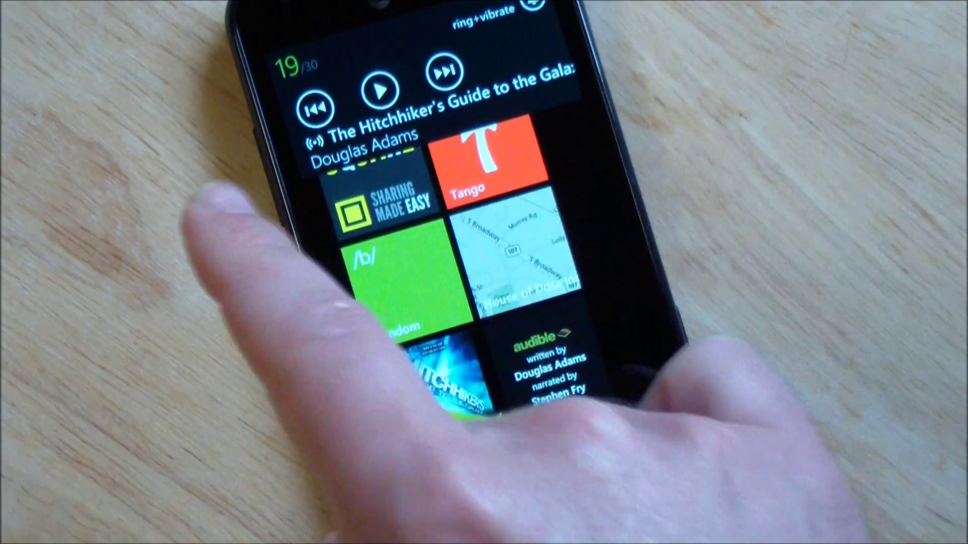
# Step: Launch the pinned Hitchhiker's Guide tile to reopen its player at 21 seconds
pyautogui.click(545, 370)
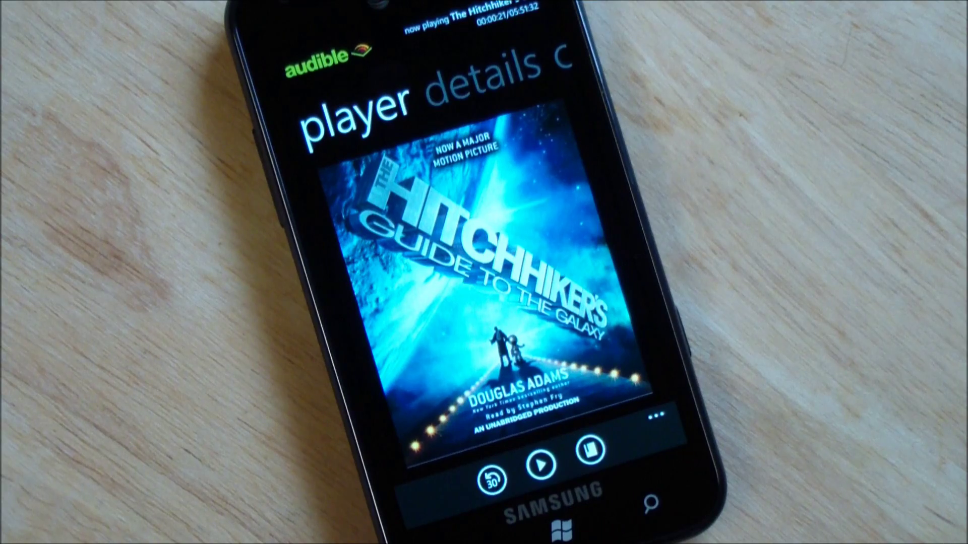
# Step: Reach the General settings page with auto lock, shop-in-browser and Dark theme options
pyautogui.click(655, 418)
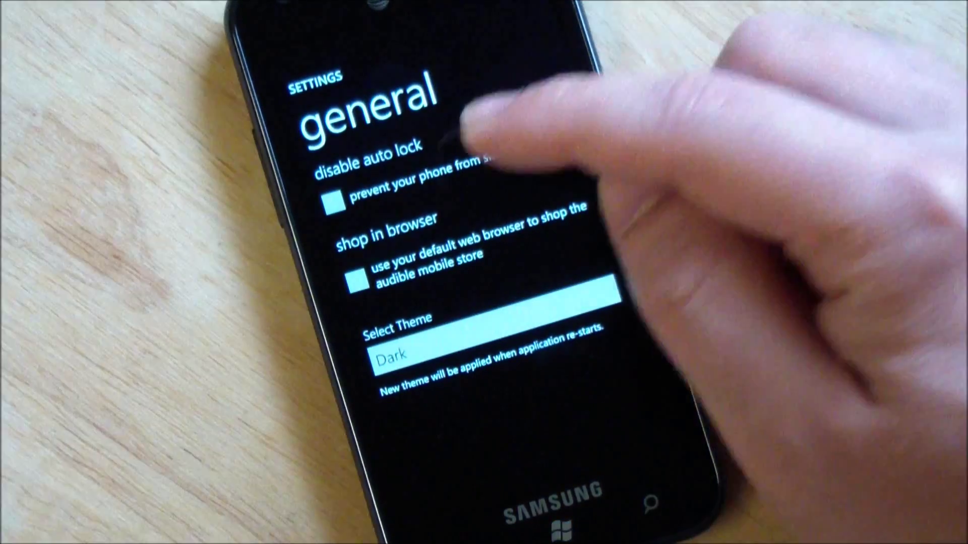
# Step: Switch the download format from standard to high quality in Downloads settings
pyautogui.click(332, 202)
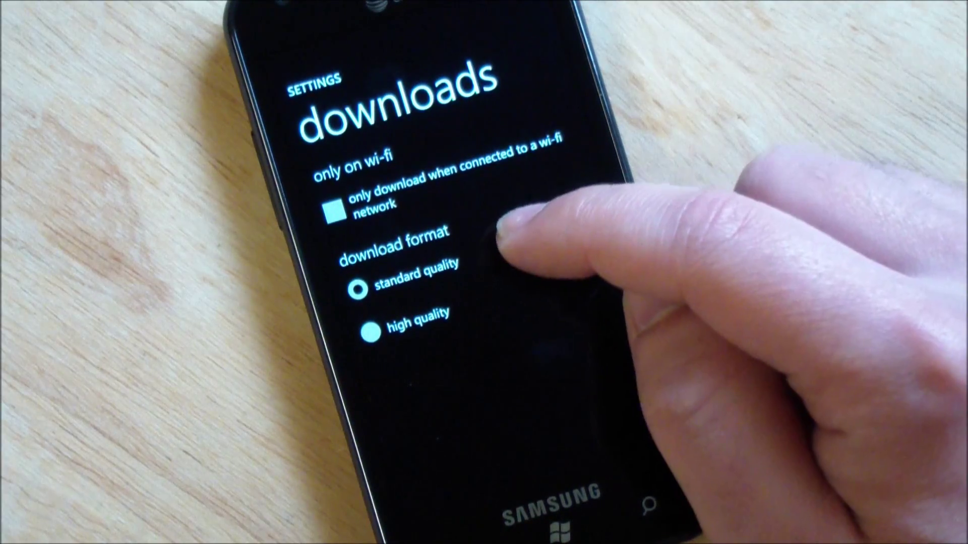
pyautogui.click(367, 332)
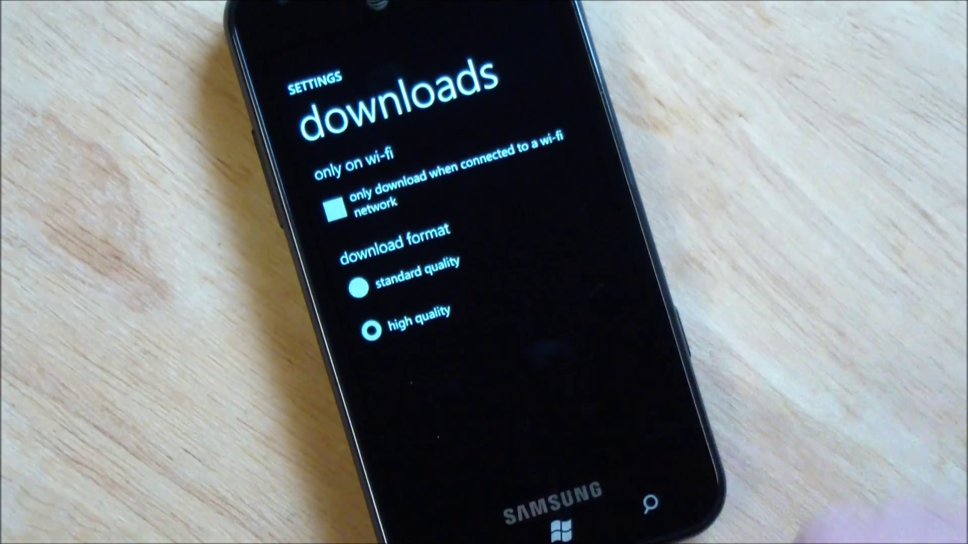